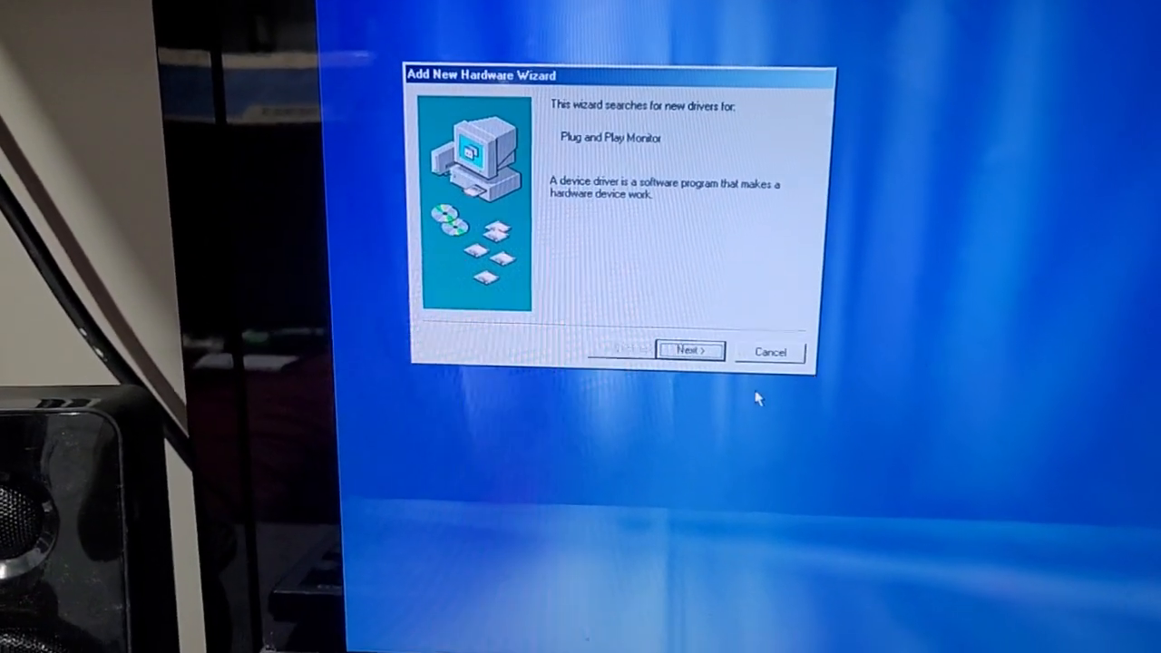
- Search for the best monitor driver, including C:\Dell\Drivers\R36861 as a location
{"action": "left_click", "coordinate": [688, 351]}
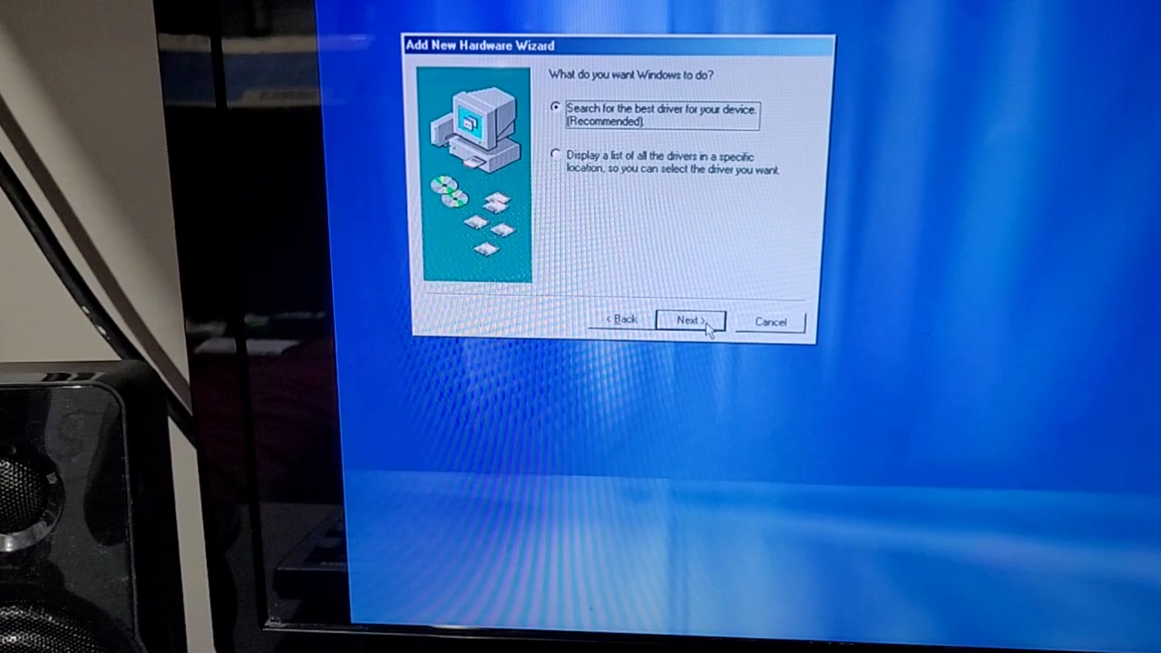
{"action": "left_click", "coordinate": [691, 321]}
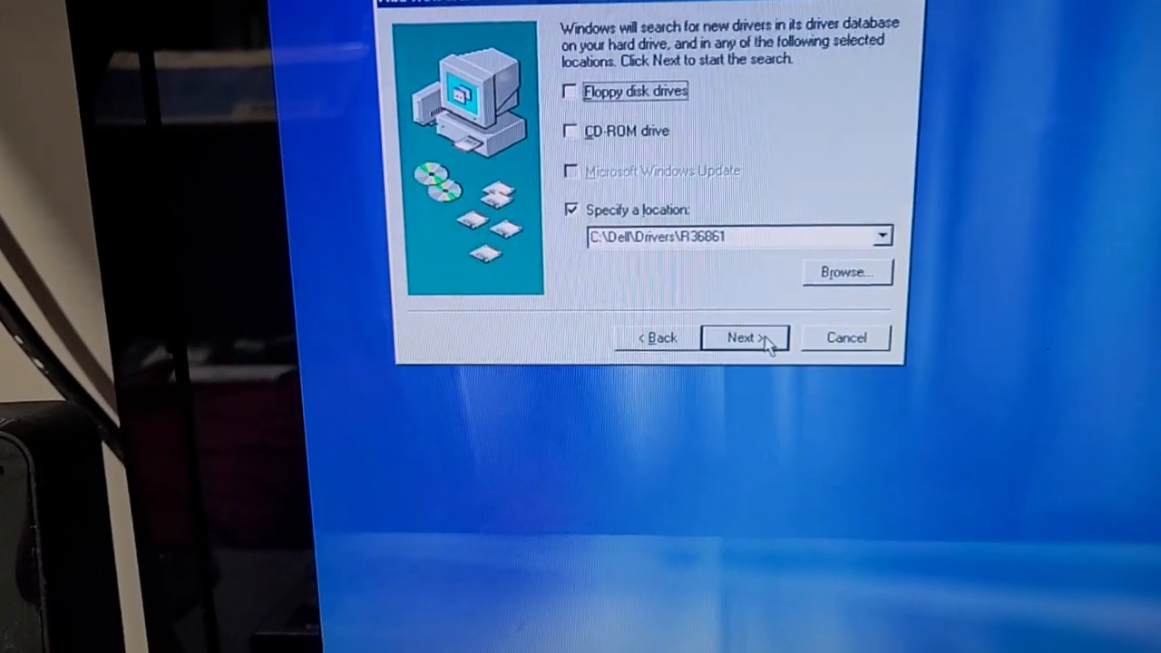
{"action": "left_click", "coordinate": [744, 338]}
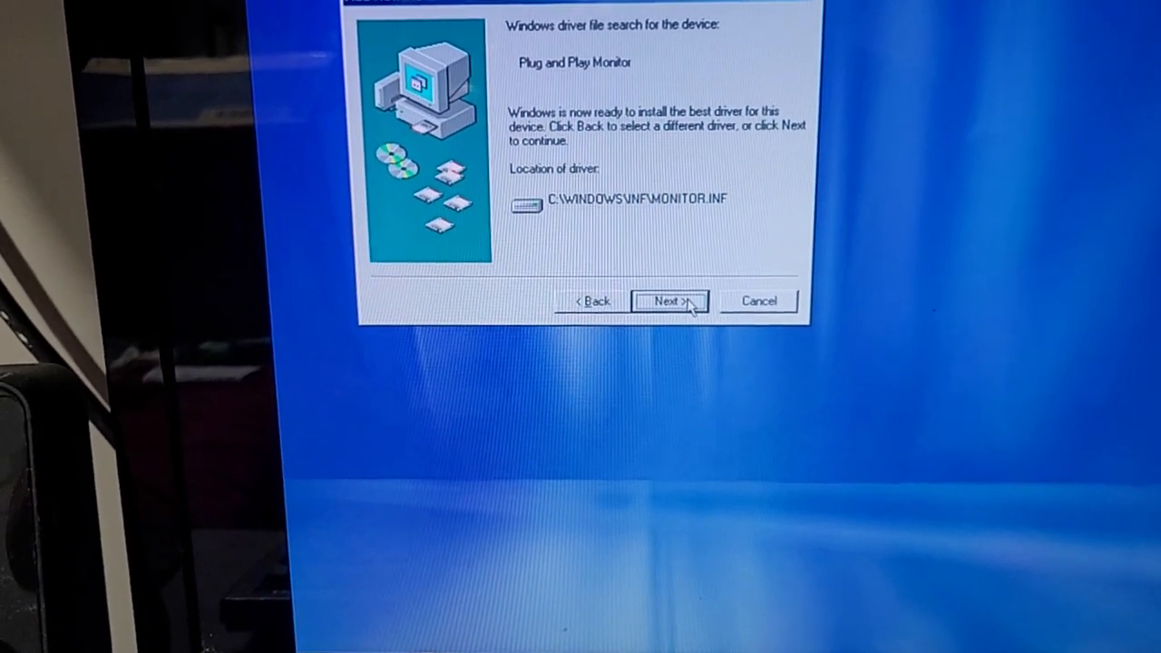
- Install the monitor driver from C:\WINDOWS\INF\MONITOR.INF and finish the wizard
{"action": "left_click", "coordinate": [670, 302]}
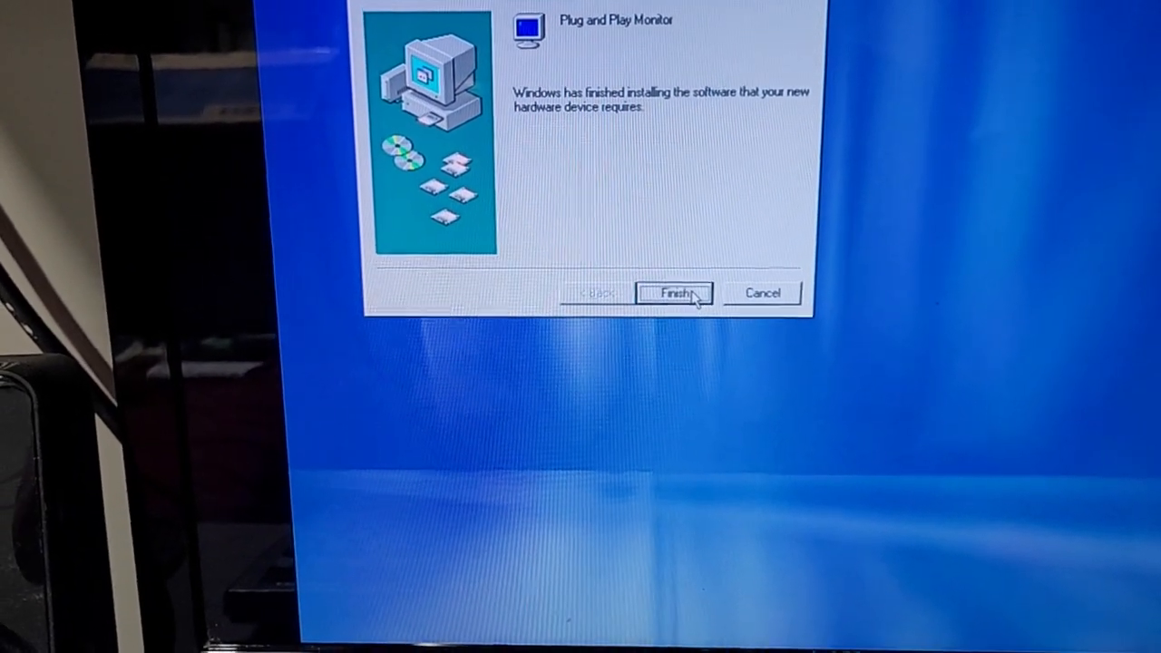
{"action": "left_click", "coordinate": [675, 293]}
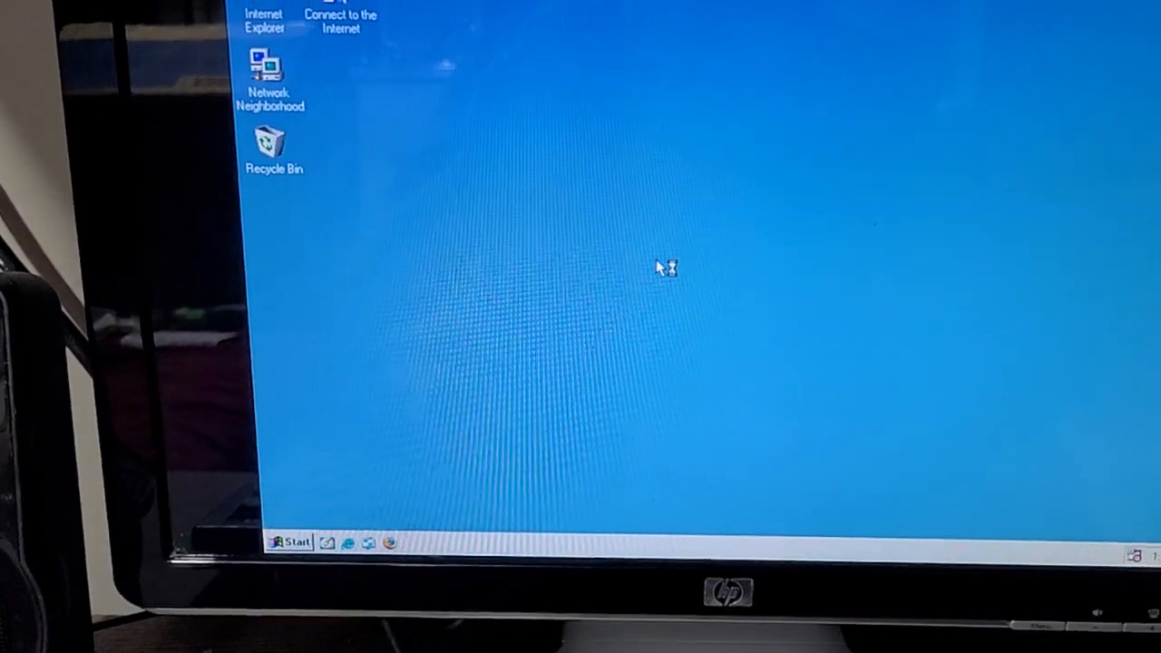